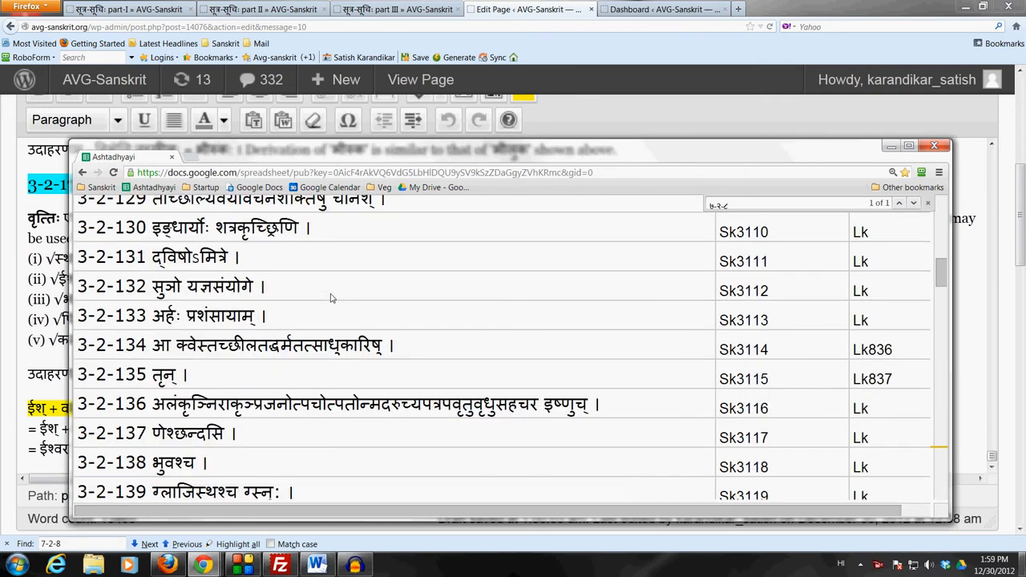
{"action": "mouse_move", "coordinate": [175, 359]}
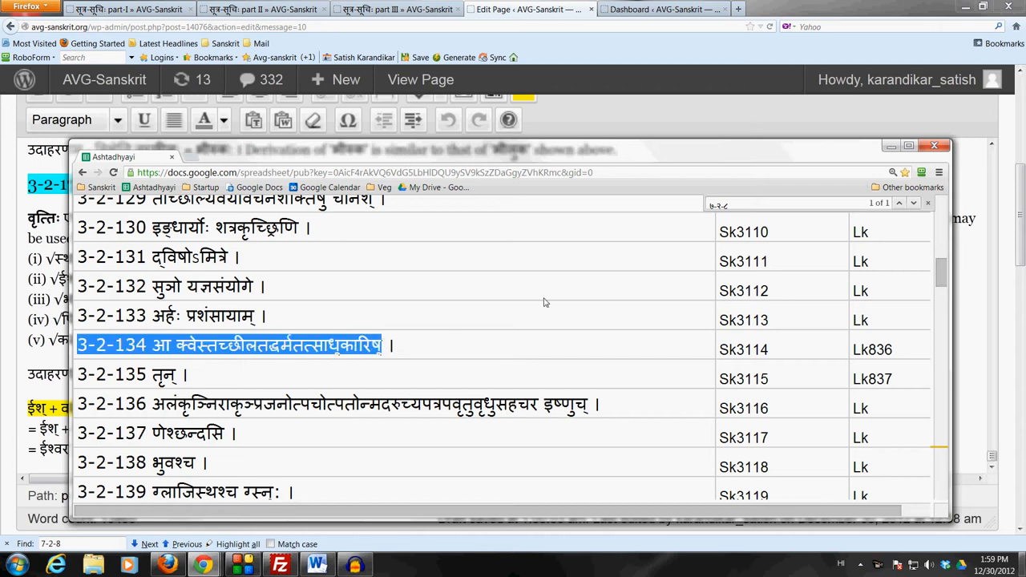
- Scroll to row 3-2-175 and highlight its sutra text and the affix वरच्
{"action": "scroll", "scroll_direction": "down", "scroll_amount": 3}
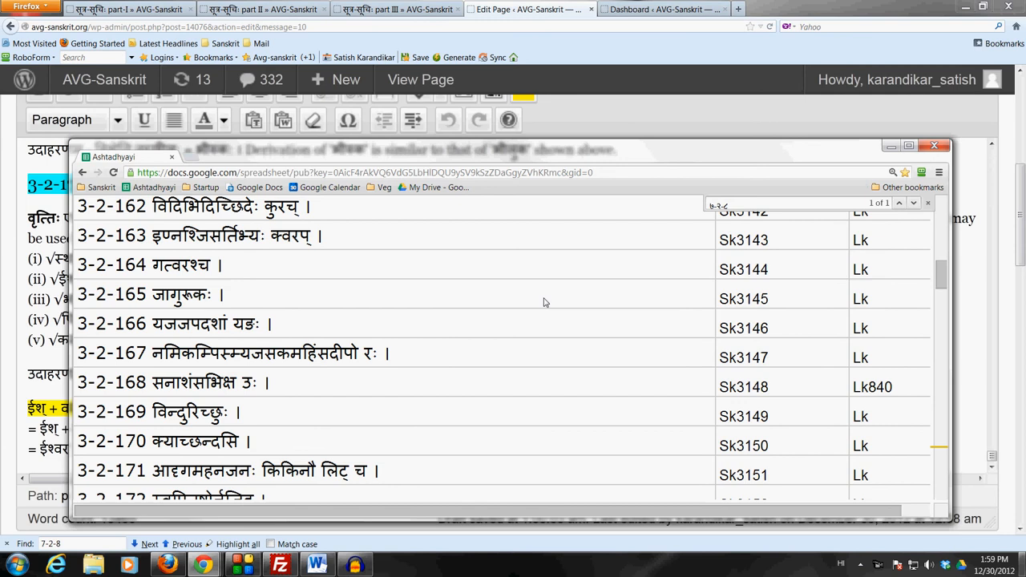
{"action": "scroll", "scroll_direction": "down", "scroll_amount": 3}
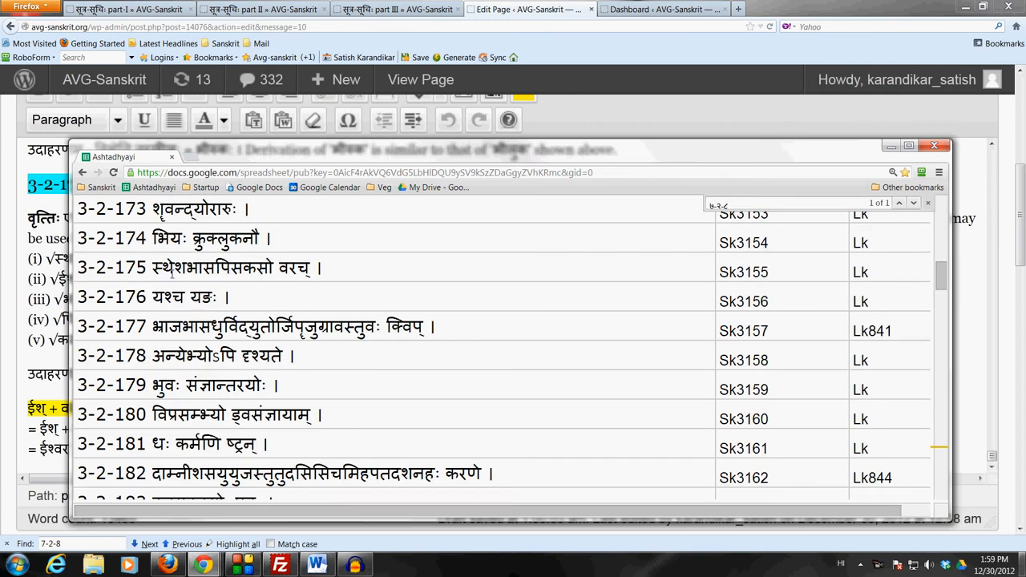
{"action": "left_click_drag", "start_coordinate": [152, 268], "coordinate": [256, 268]}
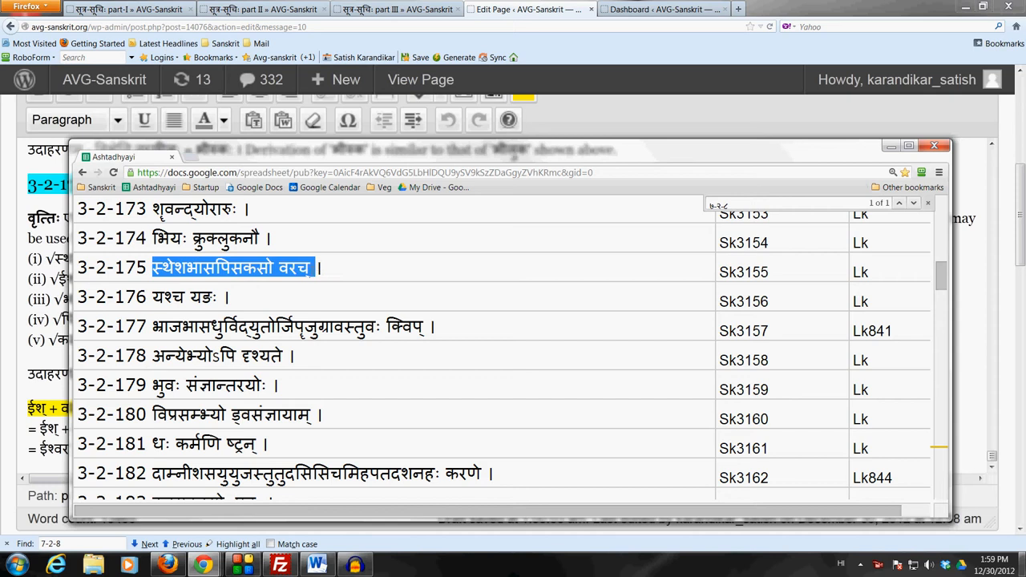
{"action": "double_click", "coordinate": [293, 266]}
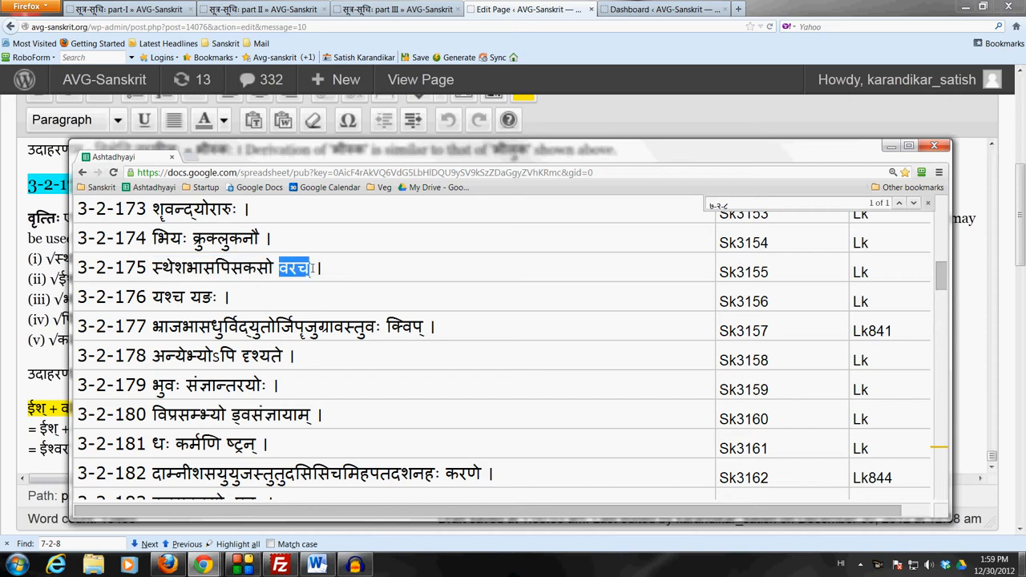
{"action": "left_click", "coordinate": [932, 144]}
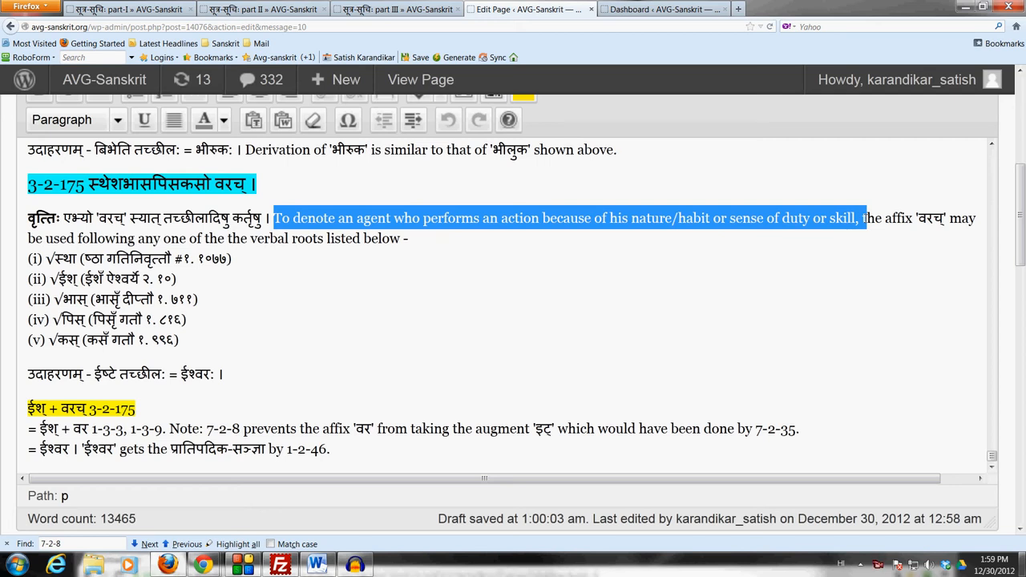
{"action": "left_click_drag", "start_coordinate": [862, 218], "coordinate": [407, 237]}
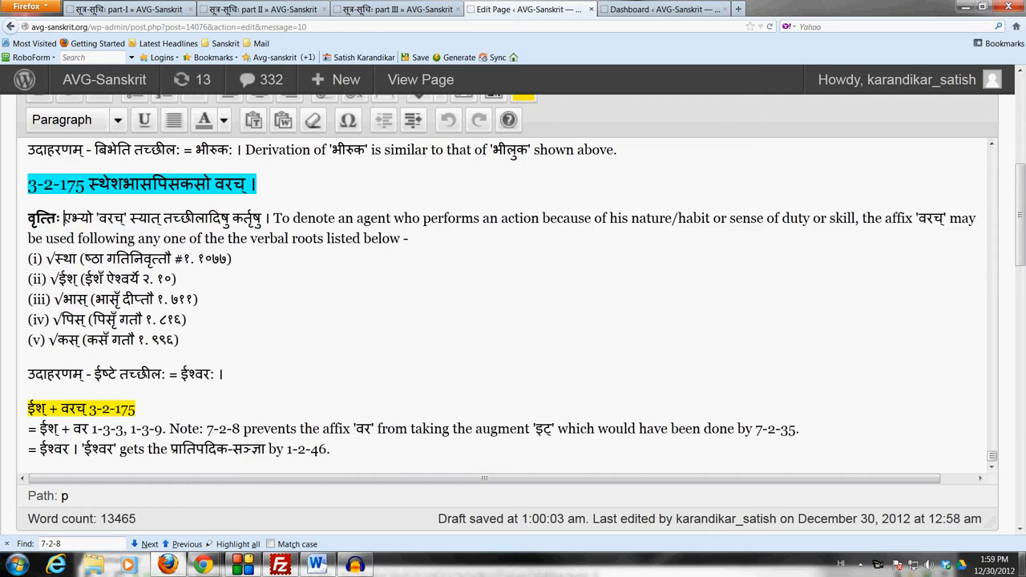
{"action": "left_click_drag", "start_coordinate": [64, 218], "coordinate": [260, 218]}
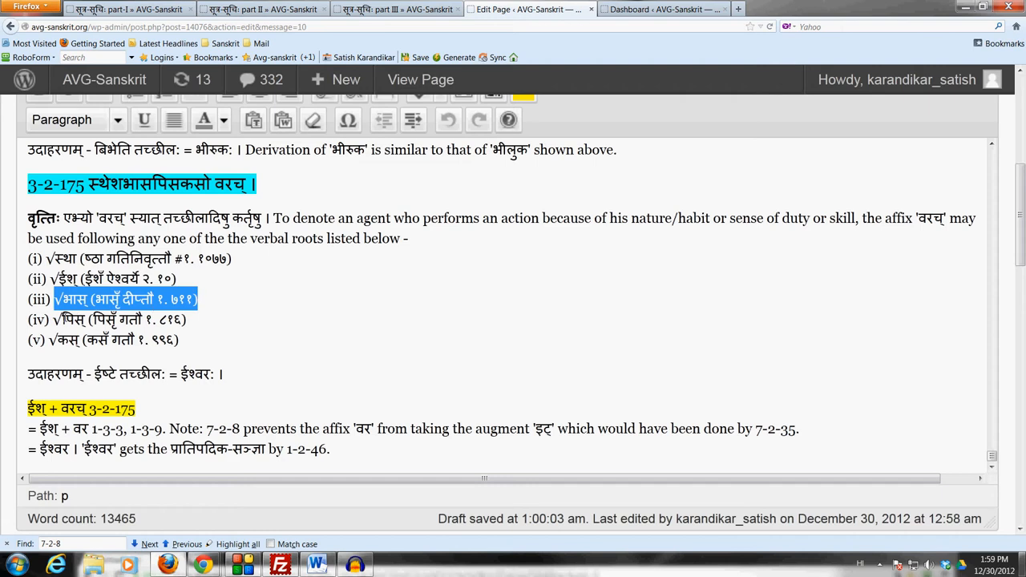
{"action": "left_click", "coordinate": [150, 543]}
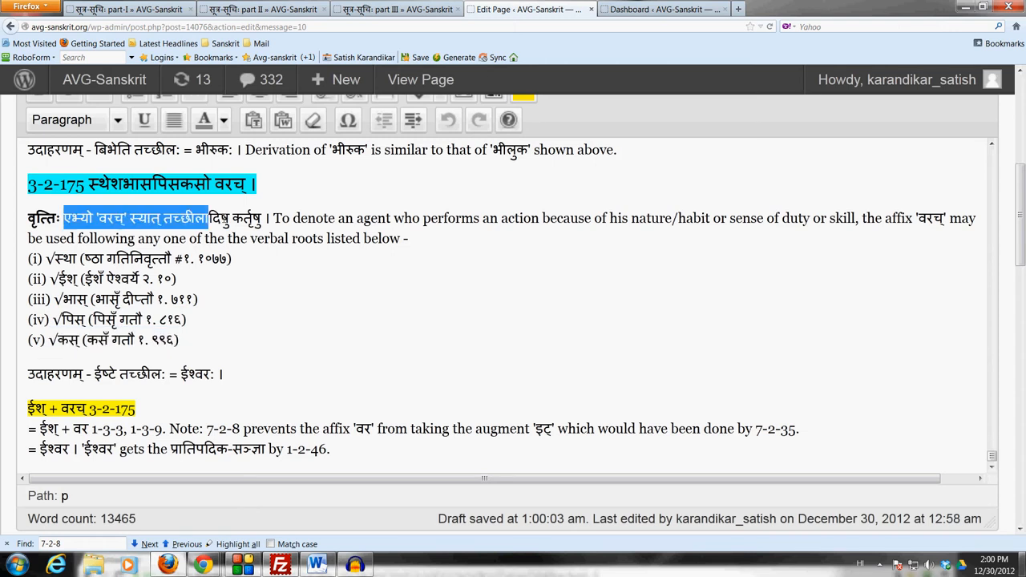
{"action": "left_click_drag", "start_coordinate": [212, 218], "coordinate": [409, 237]}
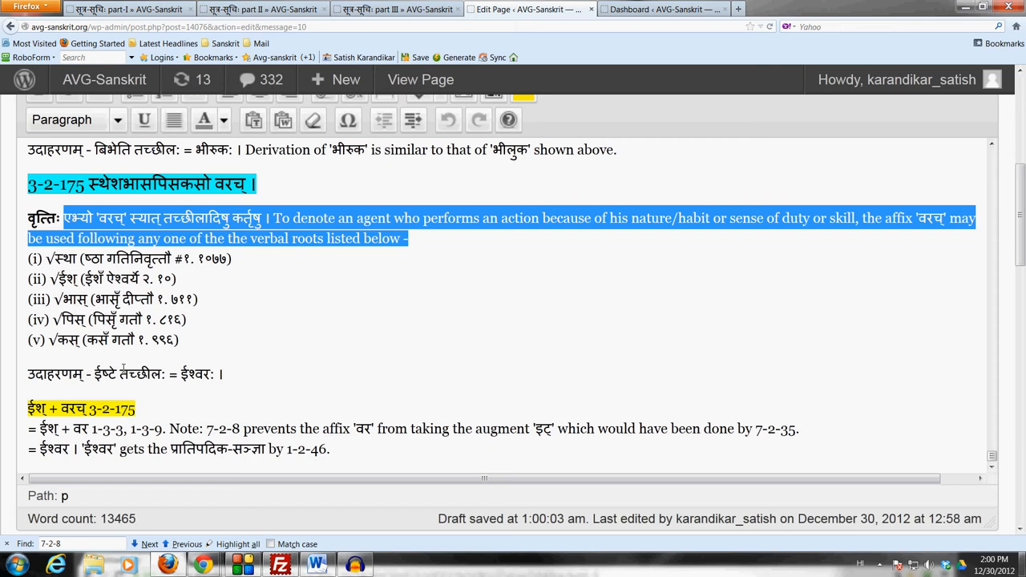
{"action": "left_click", "coordinate": [185, 373]}
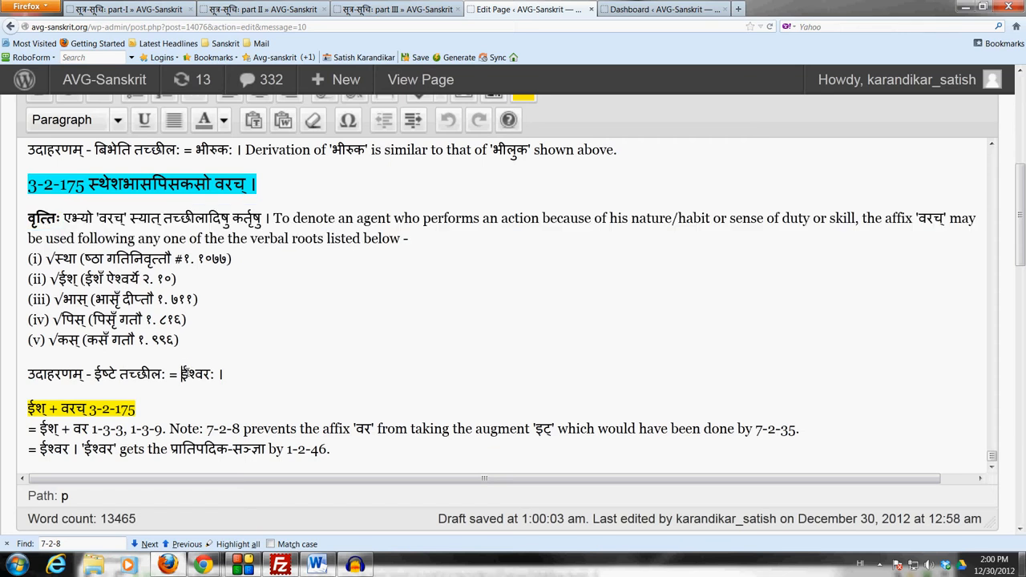
{"action": "double_click", "coordinate": [195, 373]}
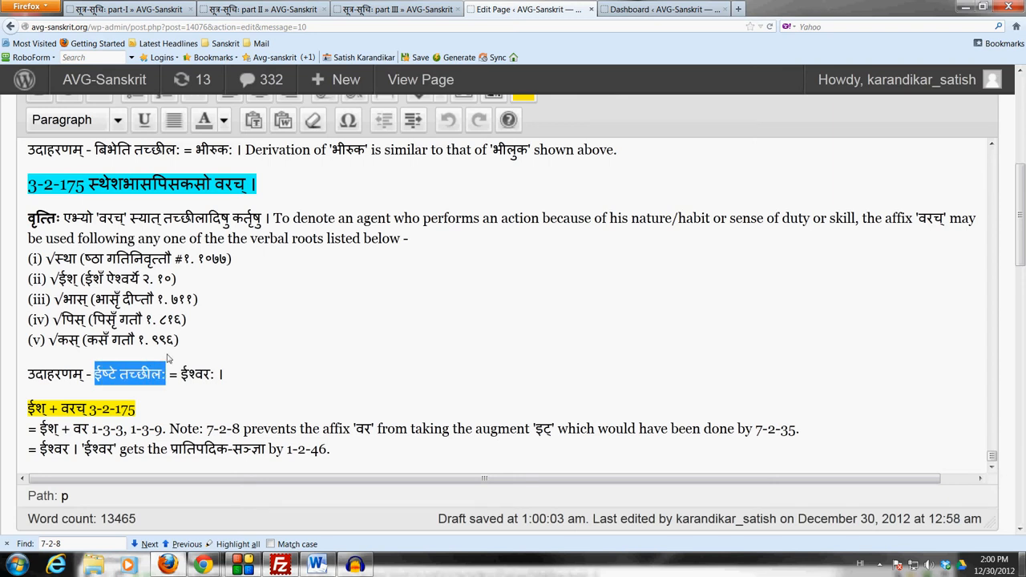
{"action": "scroll", "scroll_direction": "down", "scroll_amount": 3}
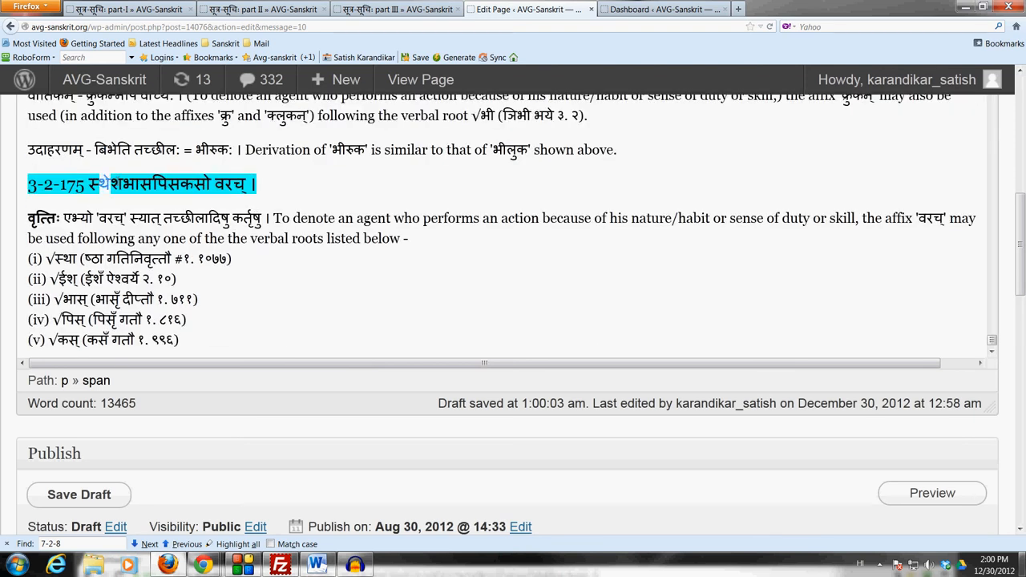
{"action": "scroll", "scroll_direction": "down", "scroll_amount": 3}
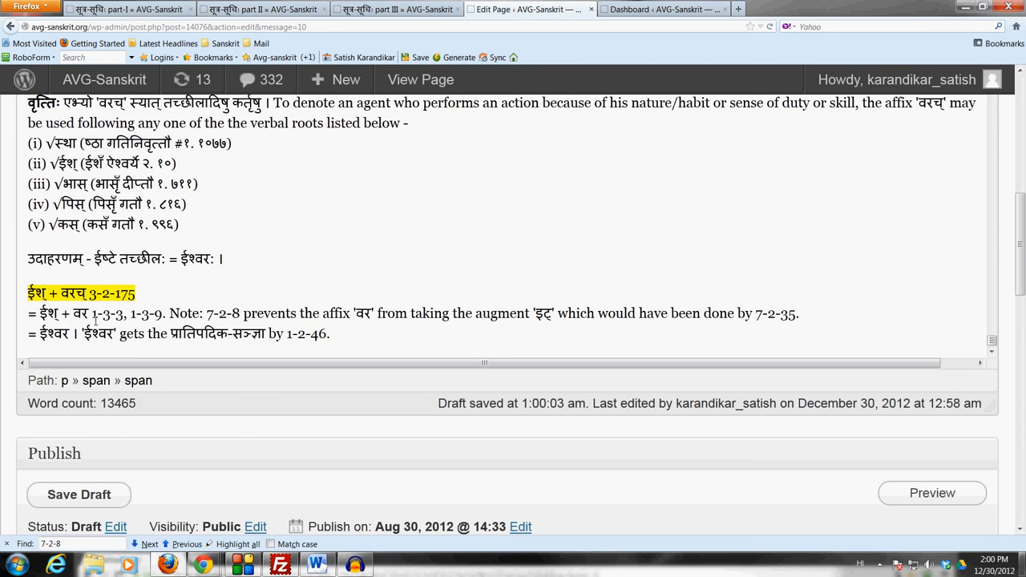
{"action": "left_click", "coordinate": [80, 293]}
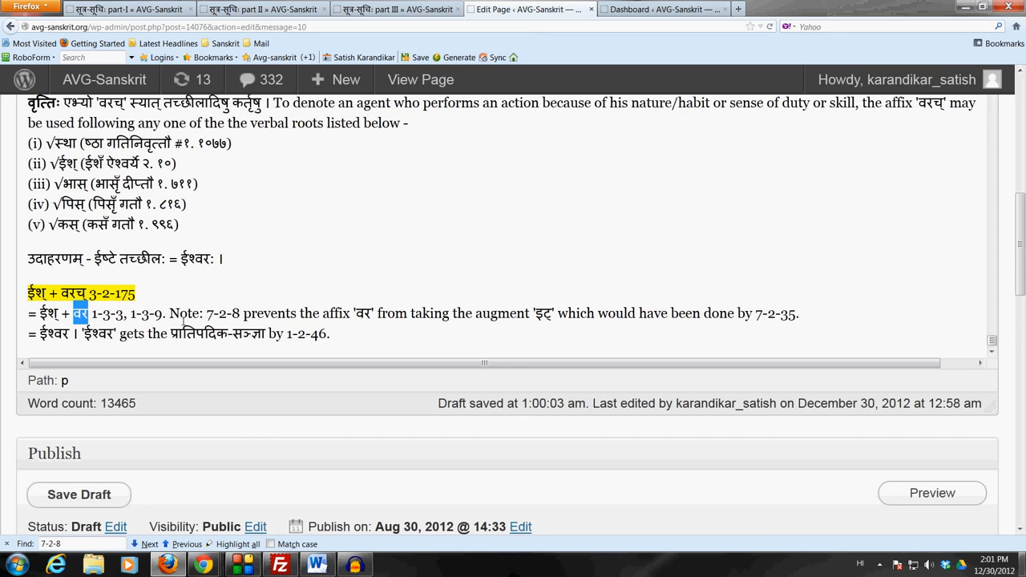
{"action": "left_click_drag", "start_coordinate": [207, 313], "coordinate": [798, 313]}
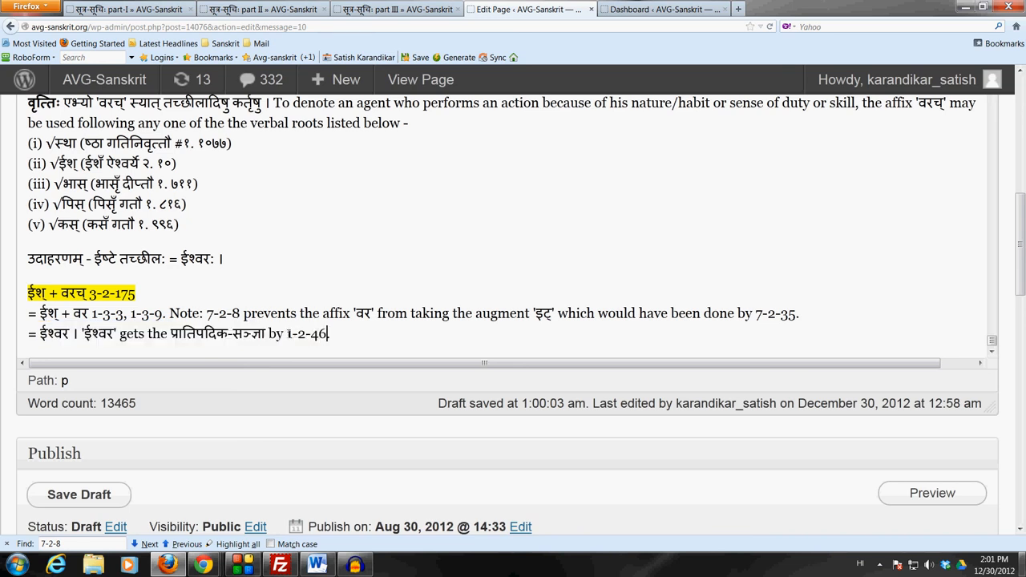
{"action": "double_click", "coordinate": [306, 333]}
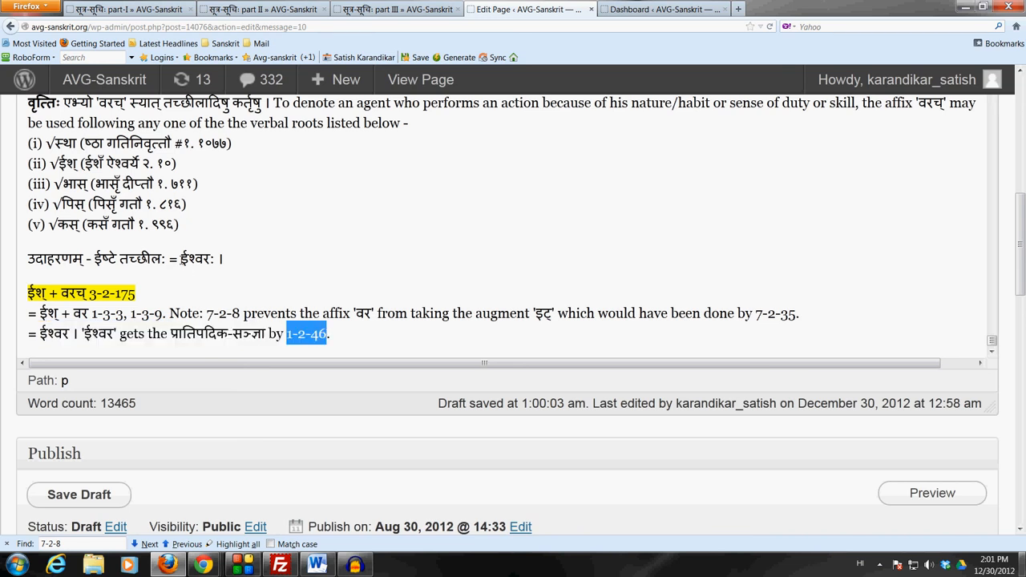